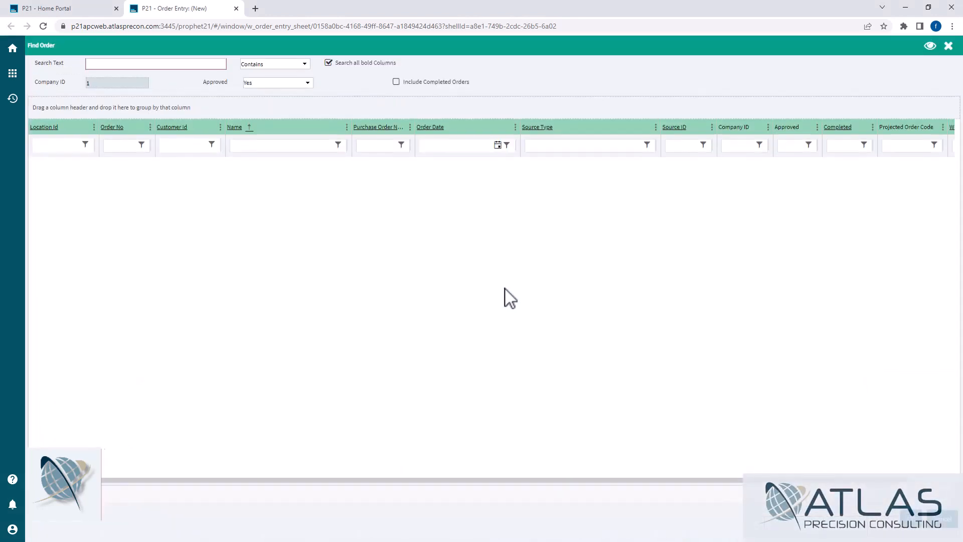
- Use Column Chooser to hide Source ID, Projected Order Code and Web Reference No from the Find Order grid
{"action": "left_click", "coordinate": [156, 63]}
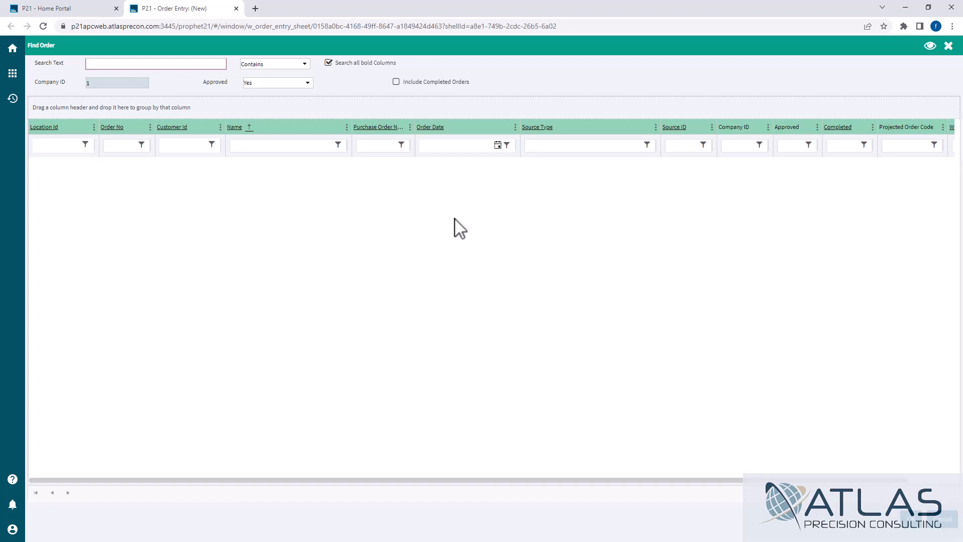
{"action": "right_click", "coordinate": [460, 229]}
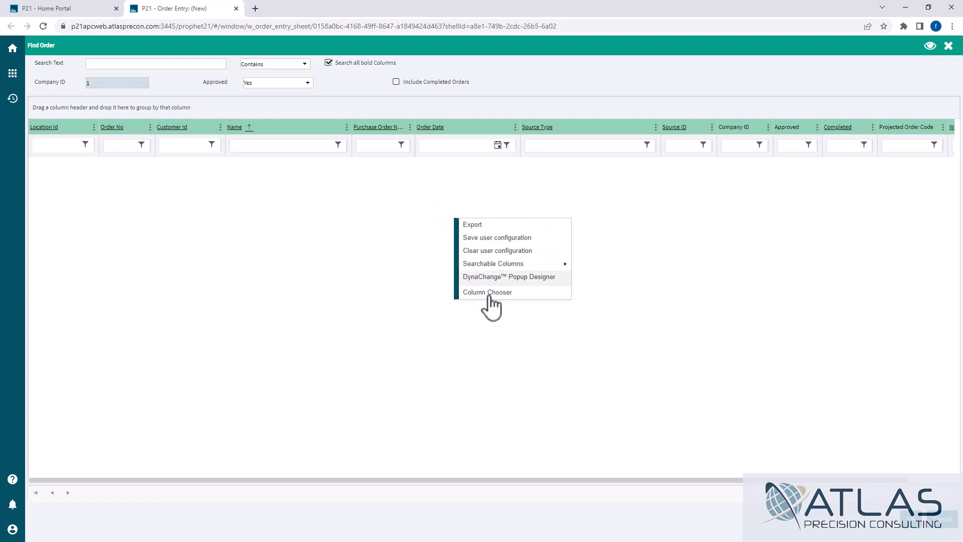
{"action": "left_click", "coordinate": [487, 292]}
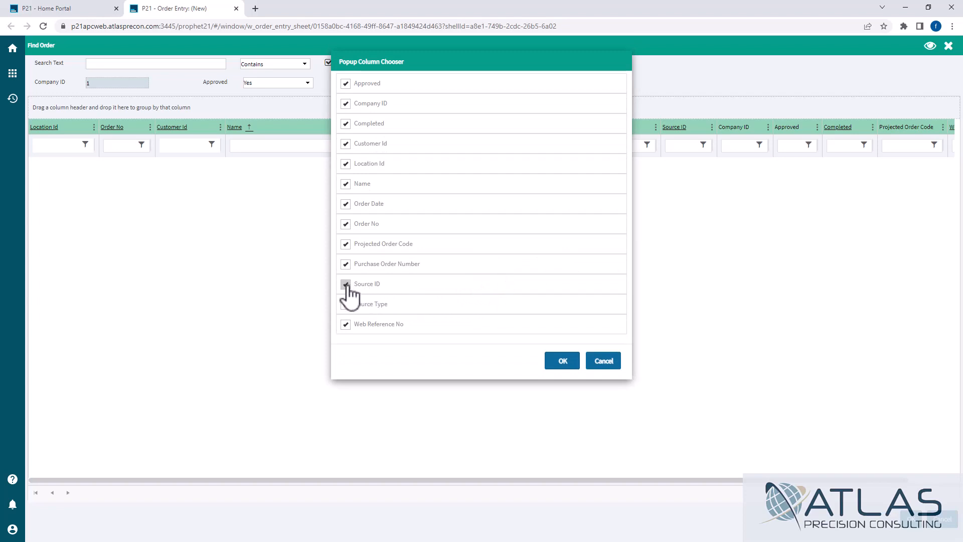
{"action": "left_click", "coordinate": [345, 283]}
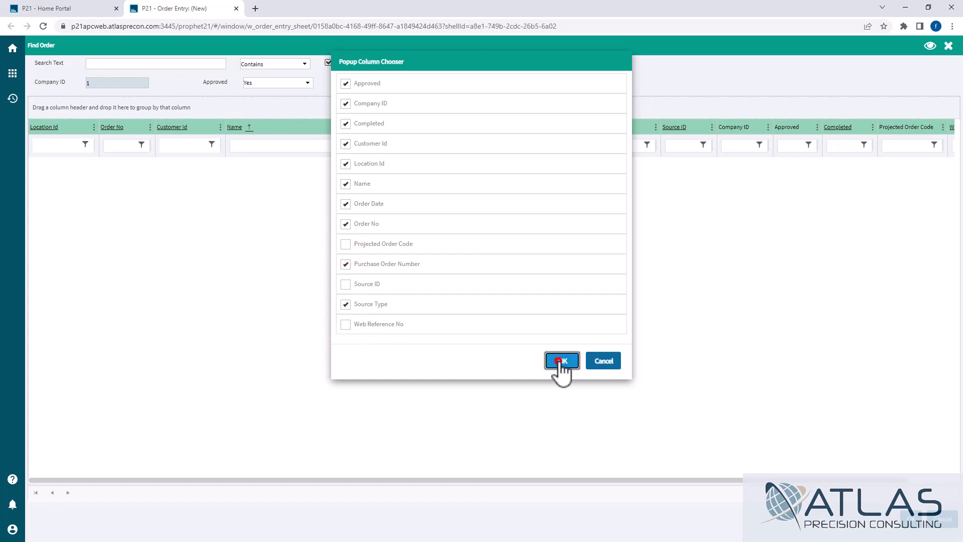
{"action": "left_click", "coordinate": [560, 361]}
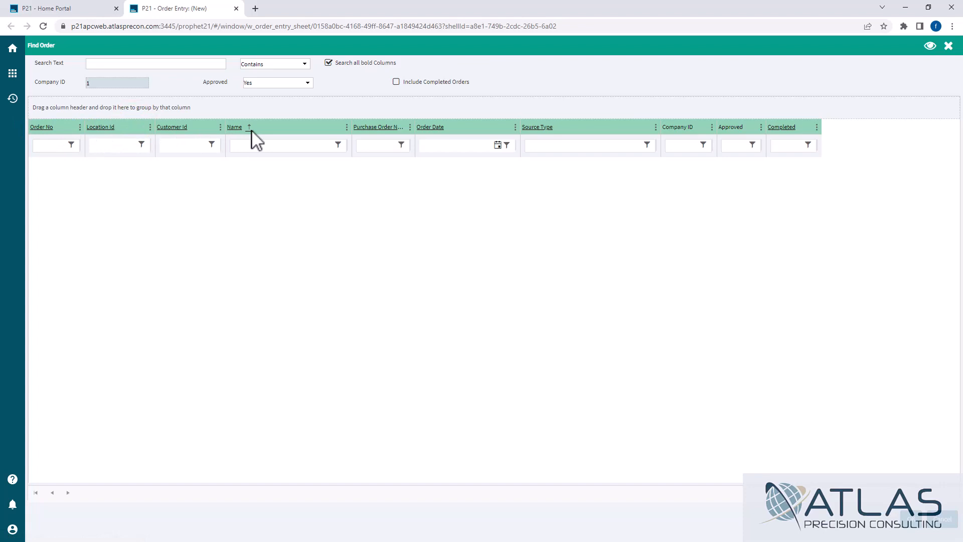
- Move the Name column to sit directly after Order No
{"action": "left_click_drag", "start_coordinate": [234, 126], "coordinate": [93, 126]}
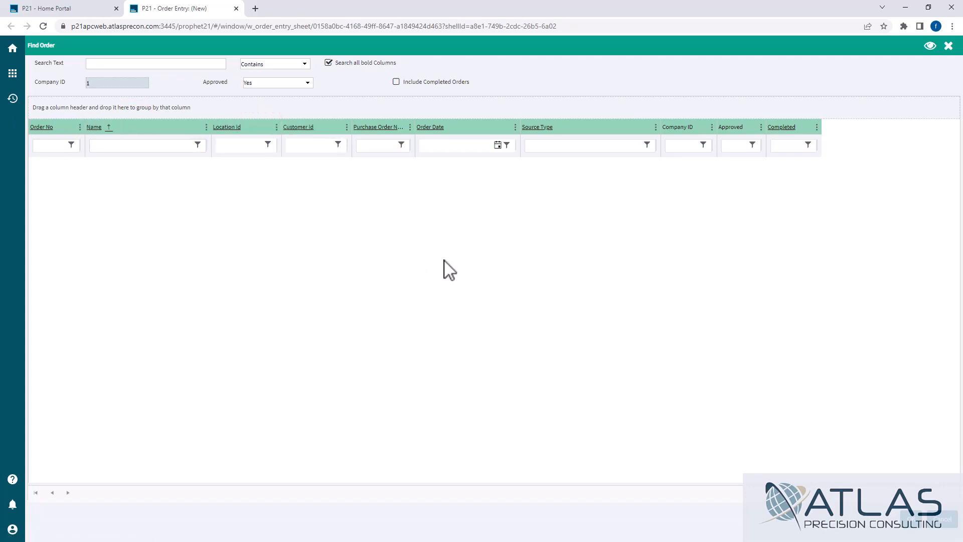
{"action": "mouse_move", "coordinate": [280, 73]}
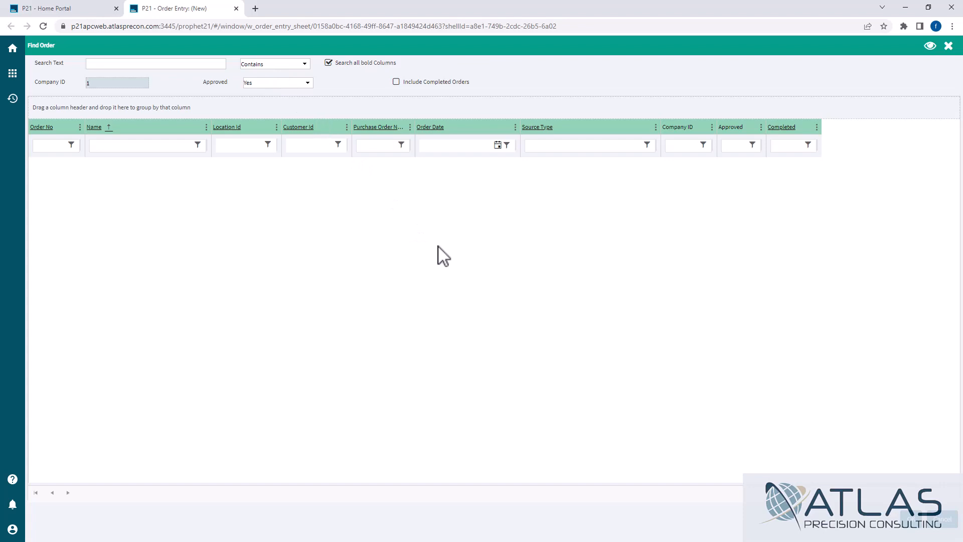
- Save the current Find Order grid layout as the user configuration
{"action": "right_click", "coordinate": [443, 256]}
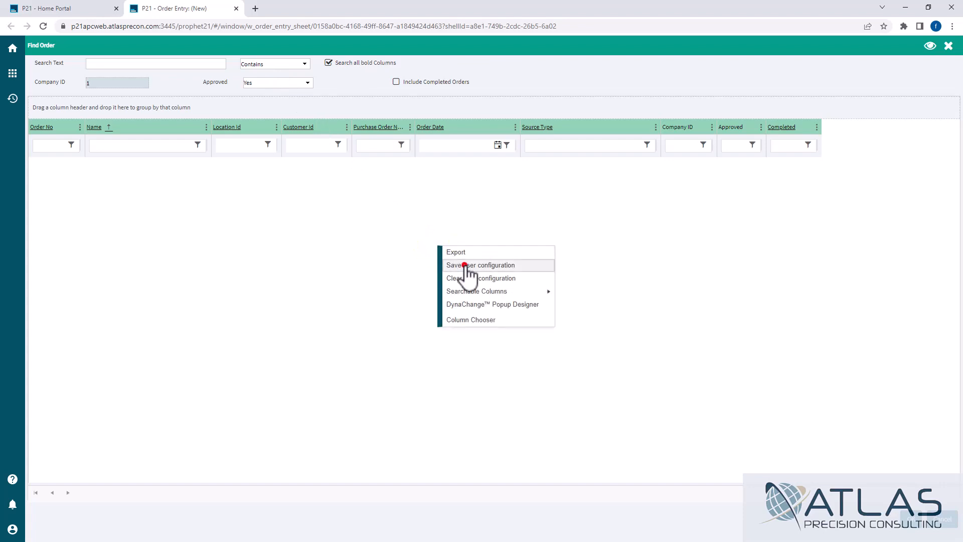
{"action": "left_click", "coordinate": [480, 265]}
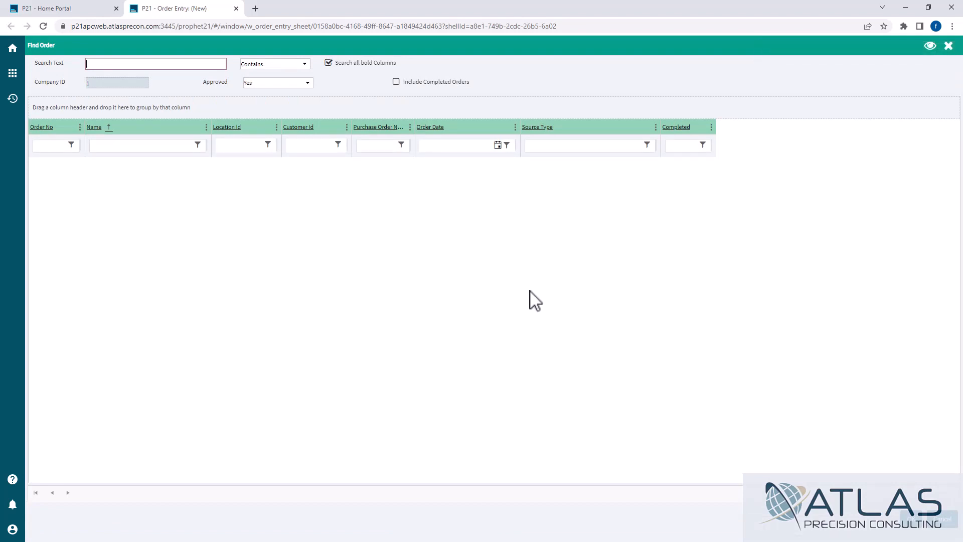
{"action": "mouse_move", "coordinate": [240, 157]}
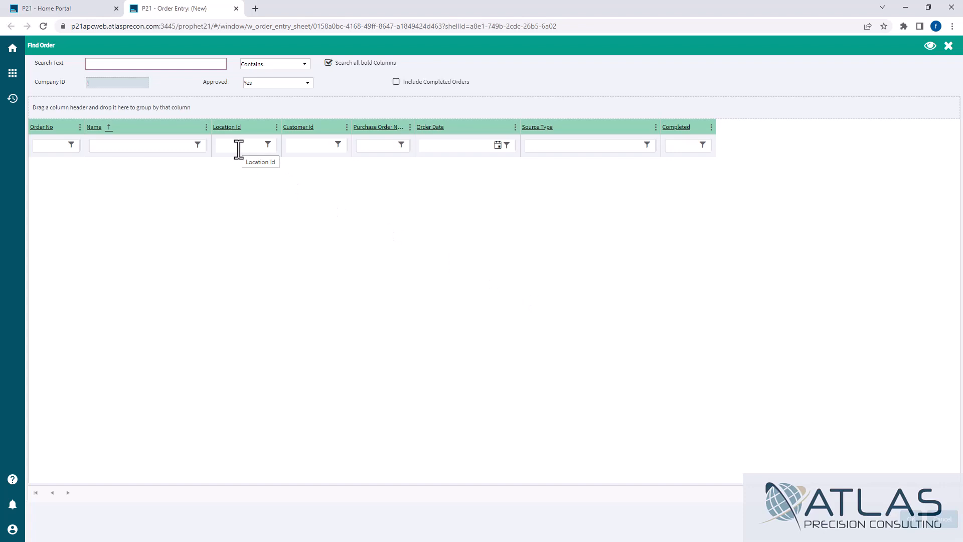
- Filter the grid by Location Id 10, have the preference saved, and reopen Find Order
{"action": "left_click", "coordinate": [239, 144]}
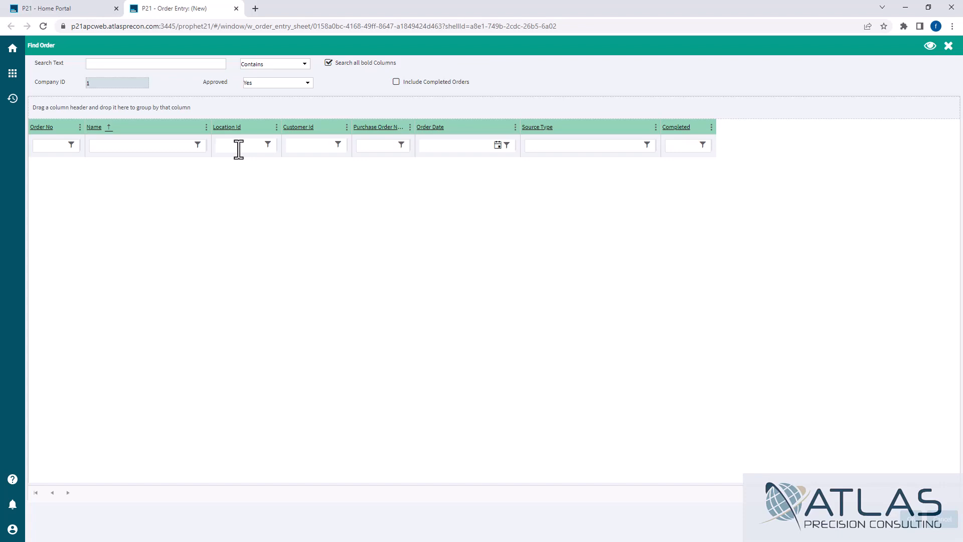
{"action": "left_click", "coordinate": [231, 145]}
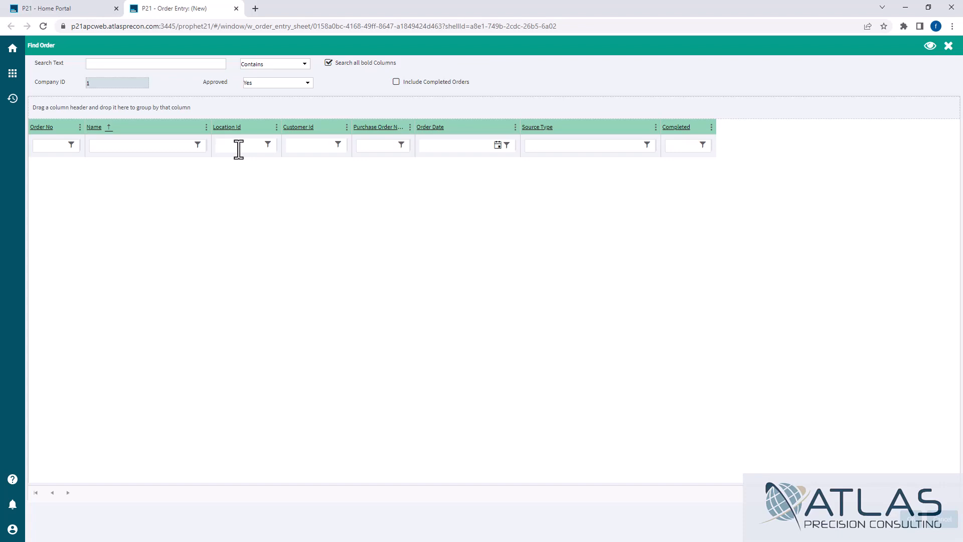
{"action": "type", "text": "10"}
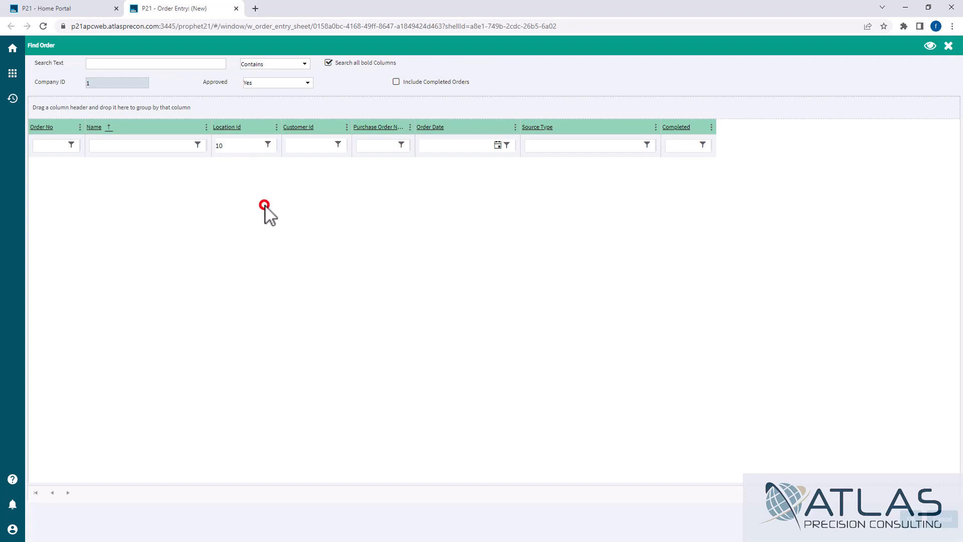
{"action": "left_click", "coordinate": [269, 145]}
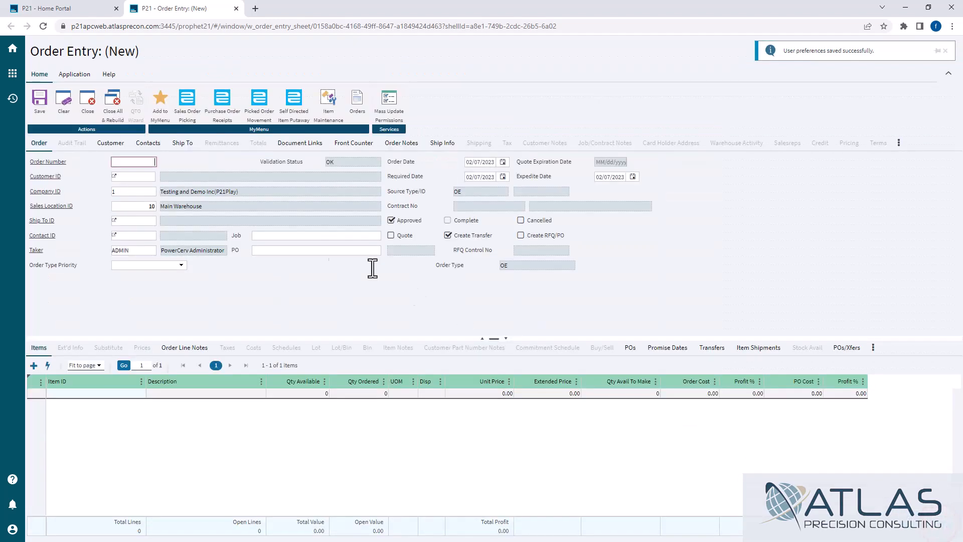
{"action": "left_click", "coordinate": [133, 162]}
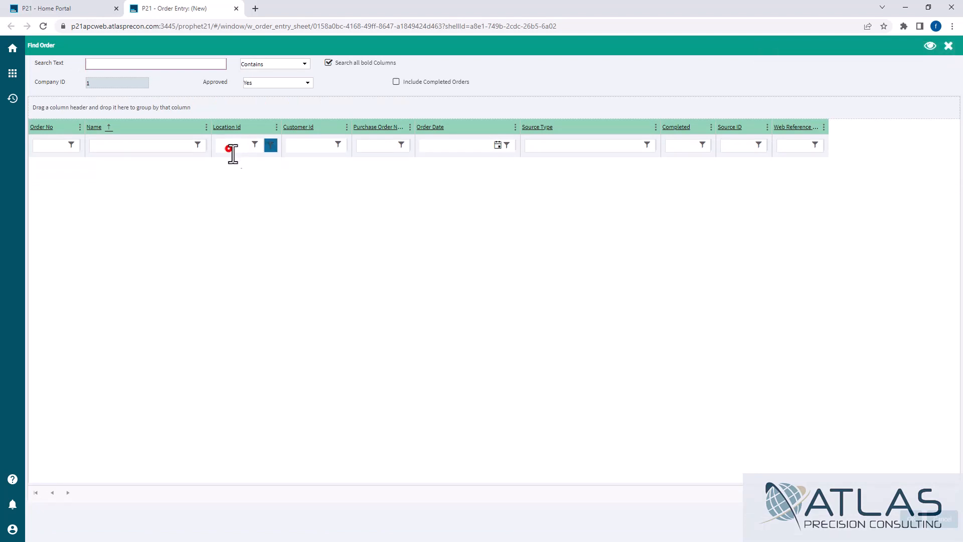
- Re-enter 10 in the Location Id filter of the reopened Find Order grid
{"action": "type", "text": "10"}
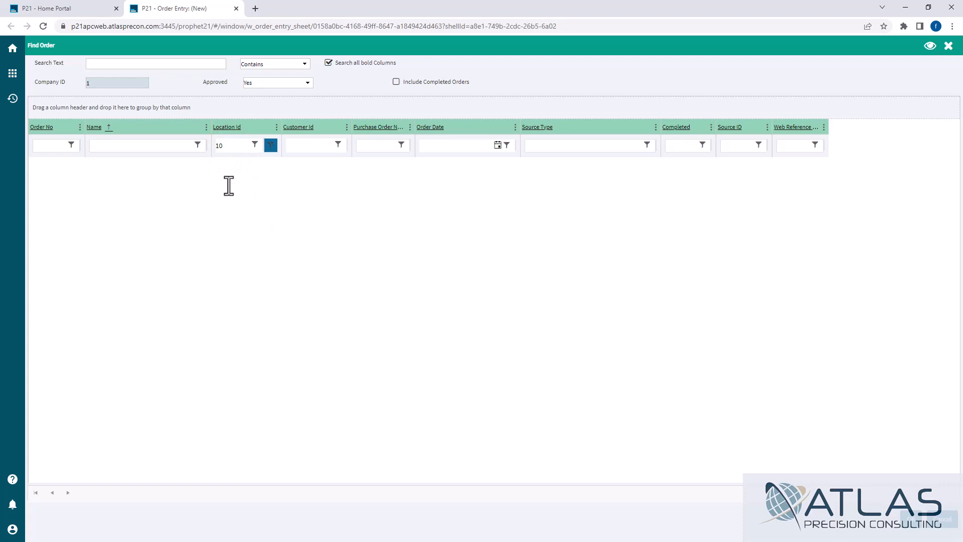
{"action": "left_click", "coordinate": [156, 63]}
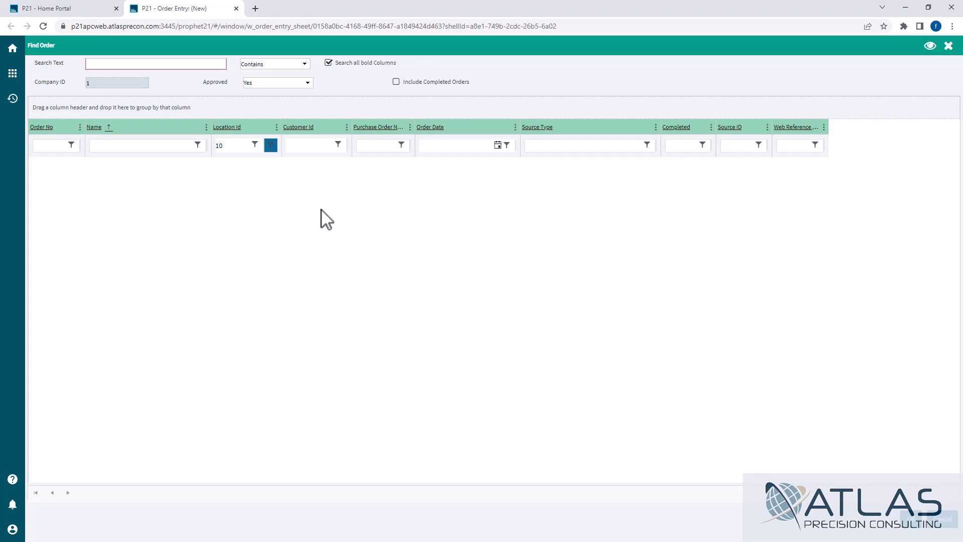
- Clear the user configuration so the grid returns to its default layout and empty filter
{"action": "right_click", "coordinate": [325, 217]}
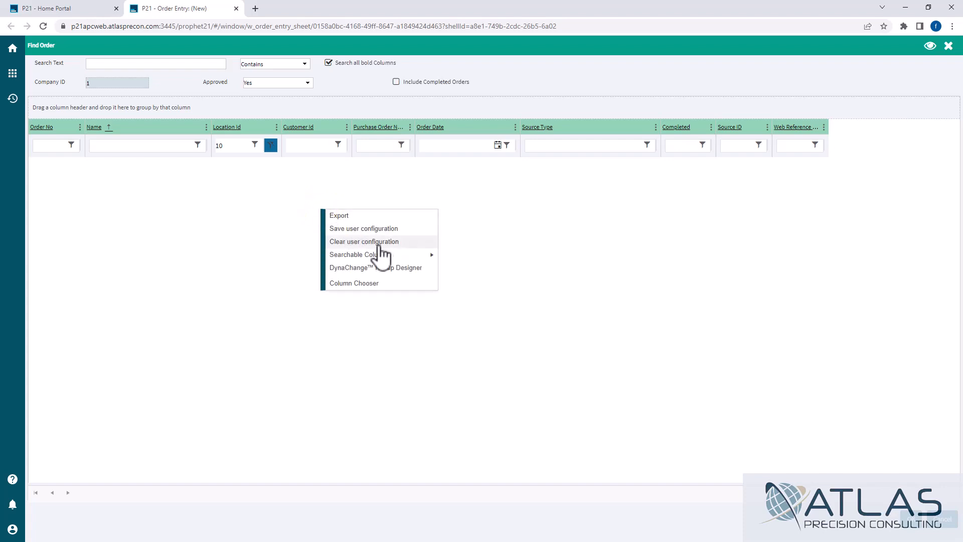
{"action": "left_click", "coordinate": [363, 241]}
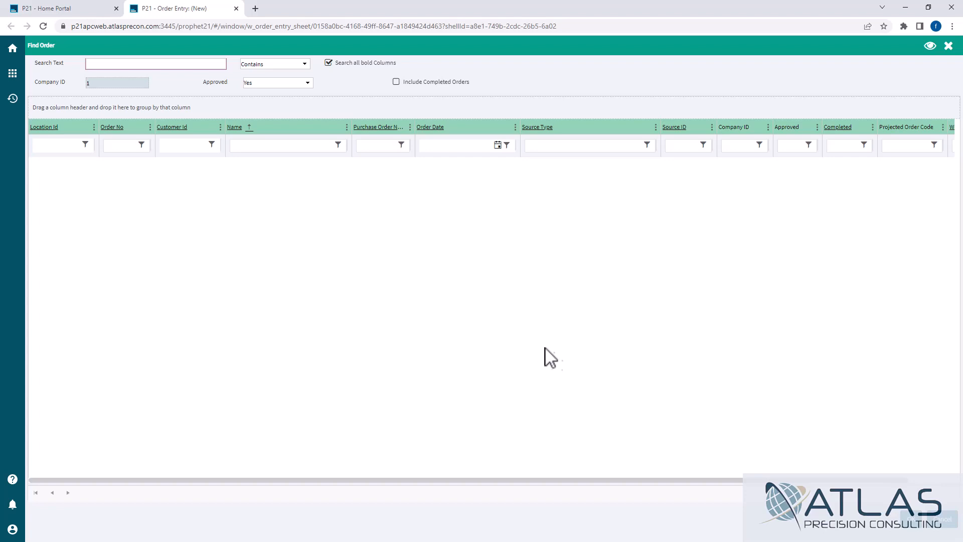
{"action": "mouse_move", "coordinate": [65, 119]}
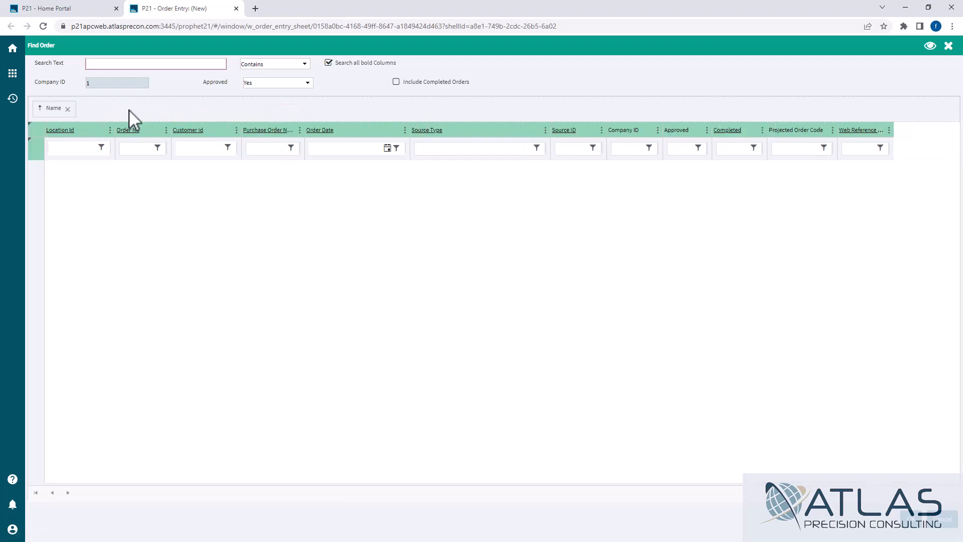
- Save the group-by-Name layout, then collapse each customer's order group including Sample Customer
{"action": "right_click", "coordinate": [546, 337]}
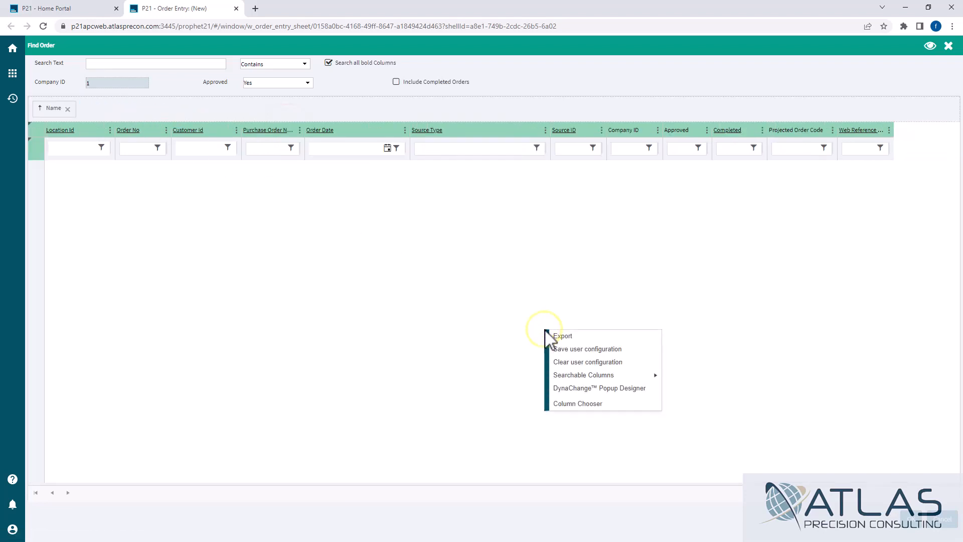
{"action": "left_click", "coordinate": [587, 348]}
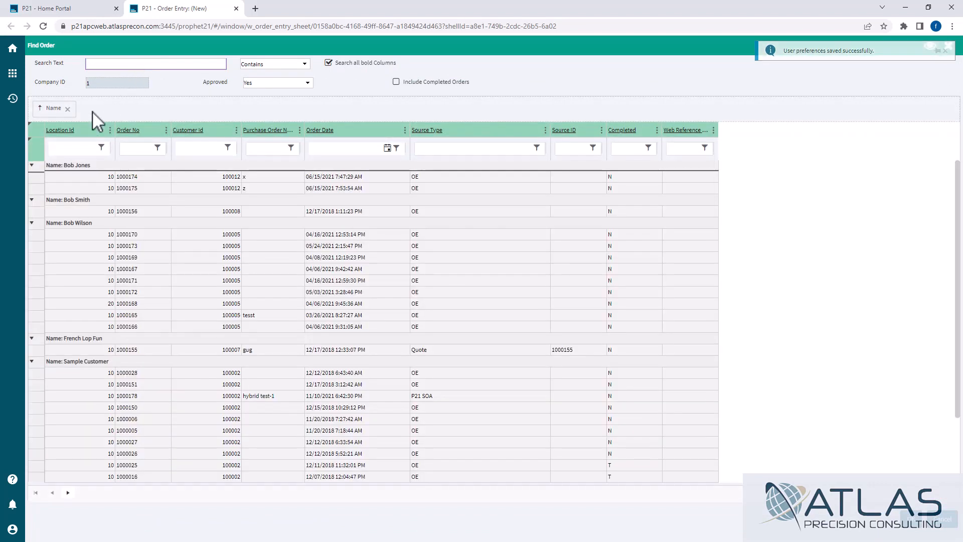
{"action": "left_click", "coordinate": [31, 165]}
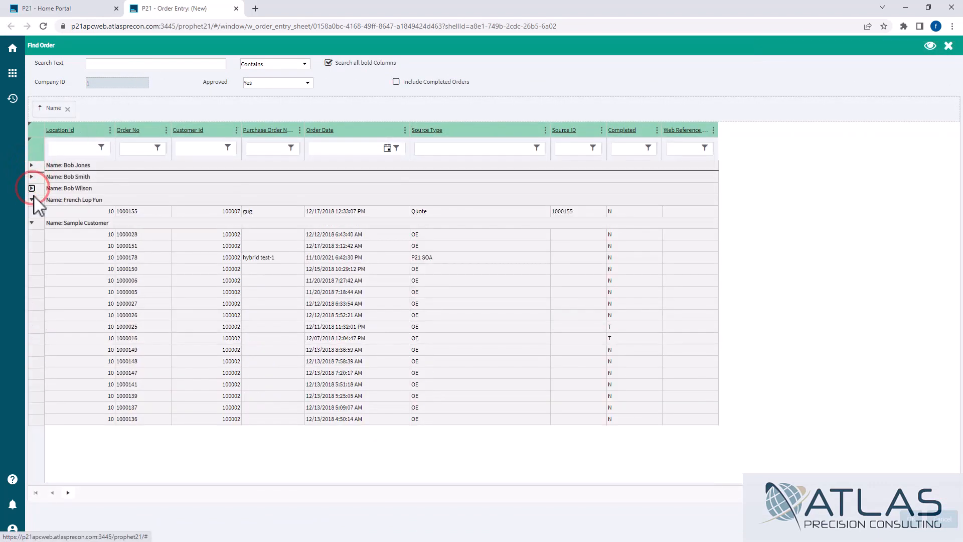
{"action": "left_click", "coordinate": [31, 211]}
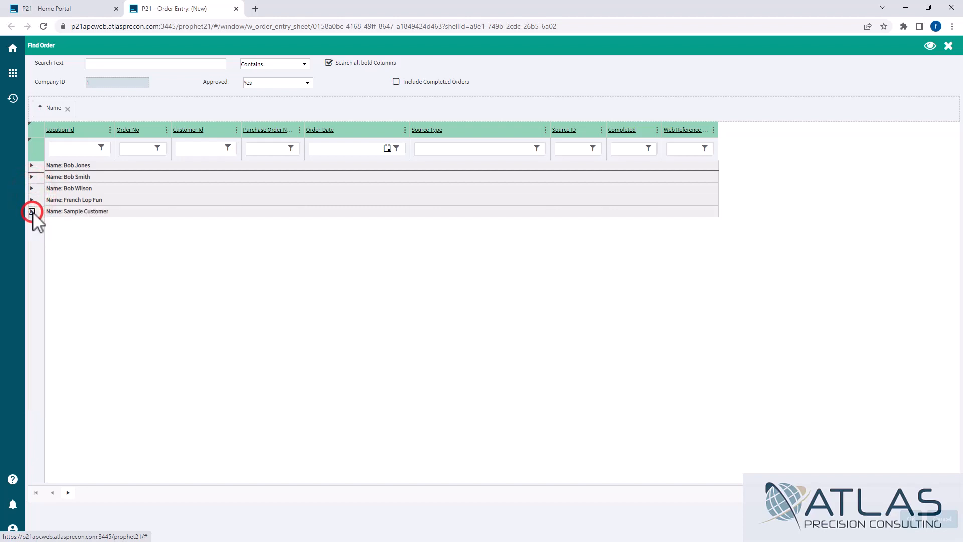